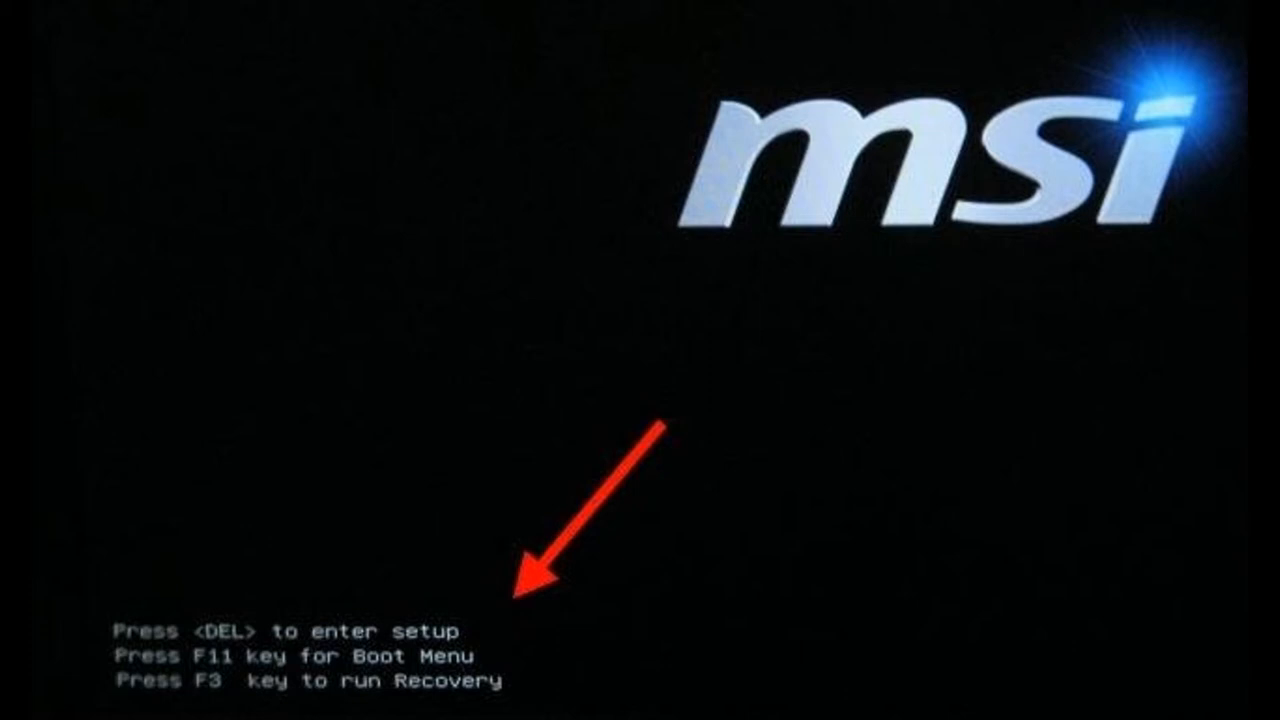
Step: Press Delete at the MSI splash screen to enter the PhoenixBIOS setup
key("Delete")
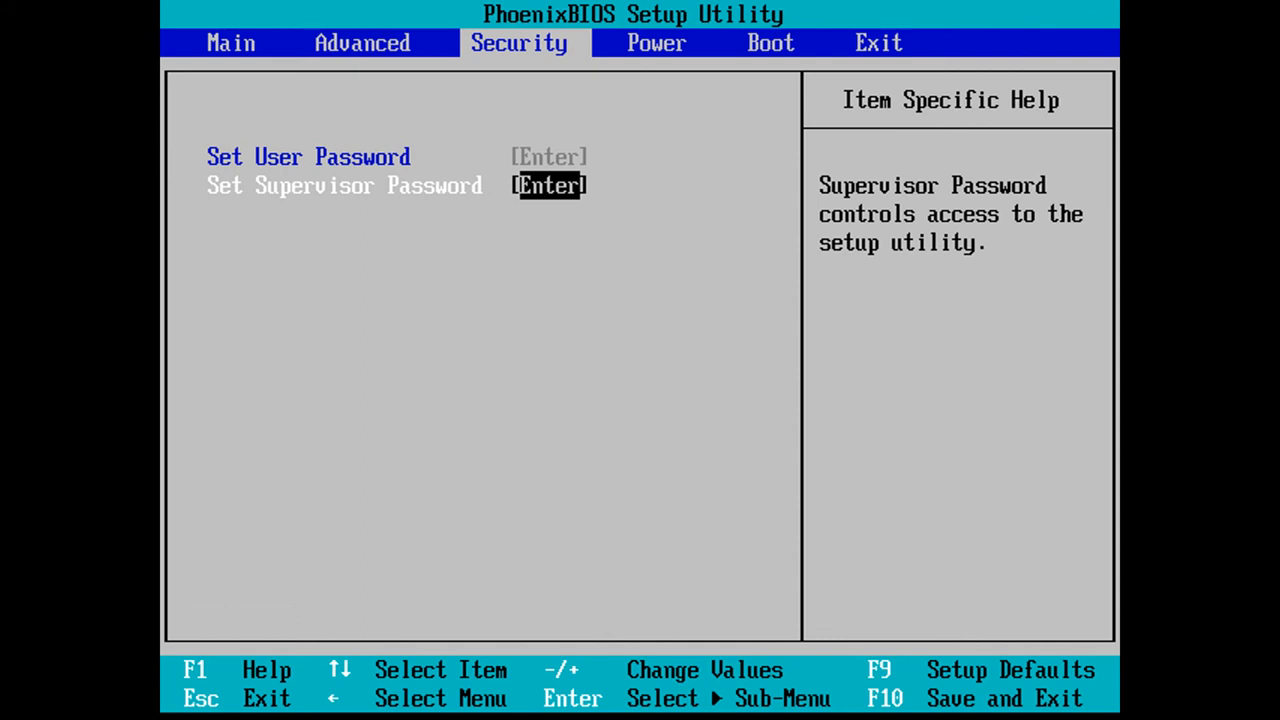
Step: Confirm saving the password settings and reboot to the Enter Password prompt
key("Enter")
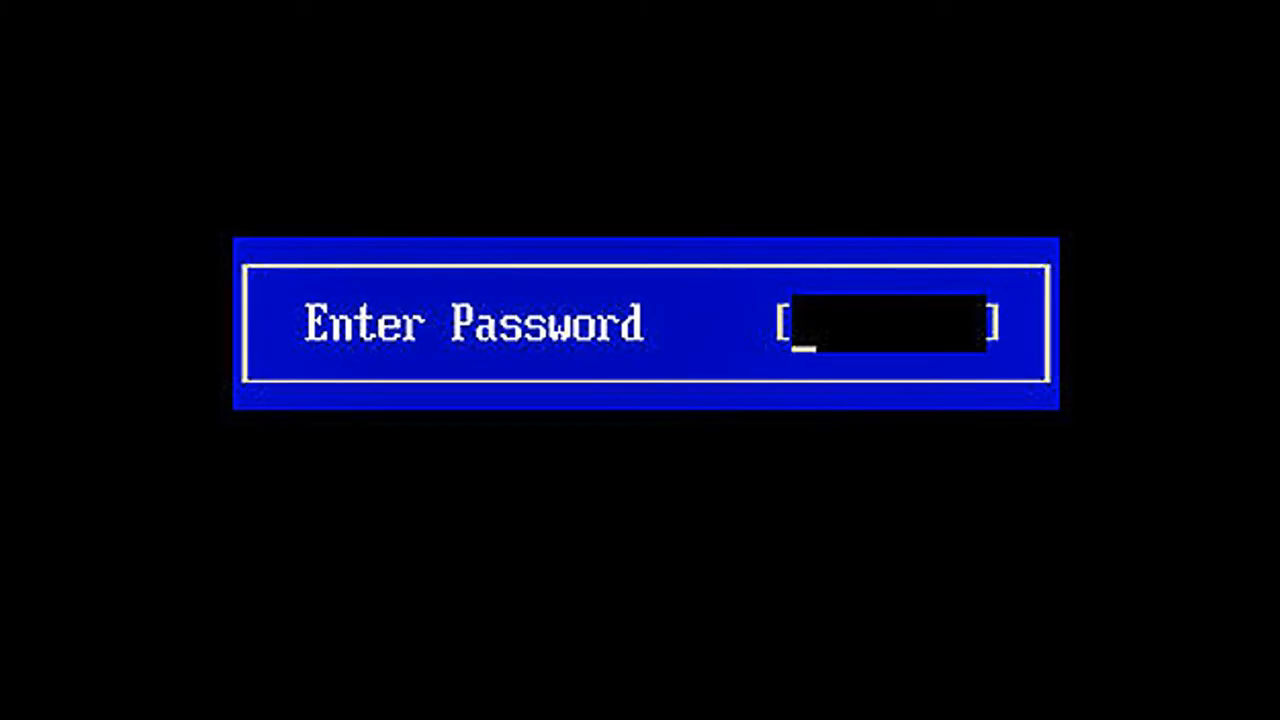